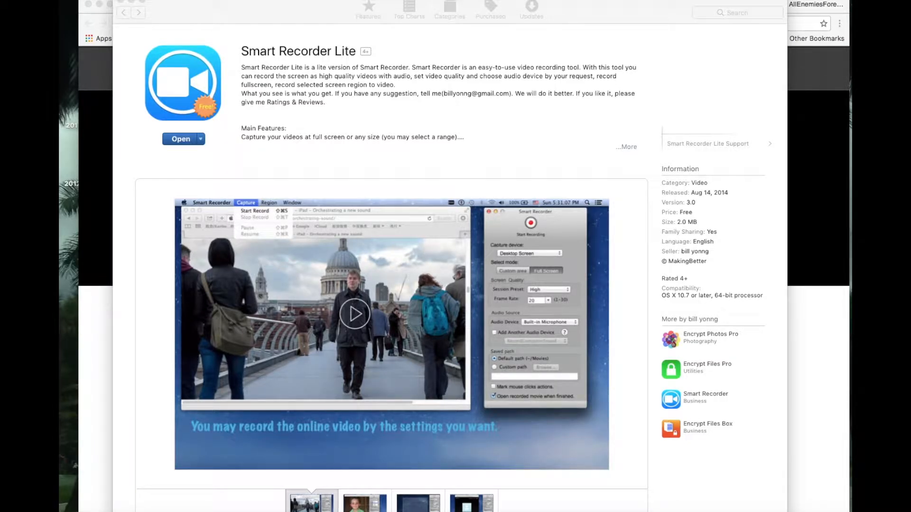
mouse_move(780, 79)
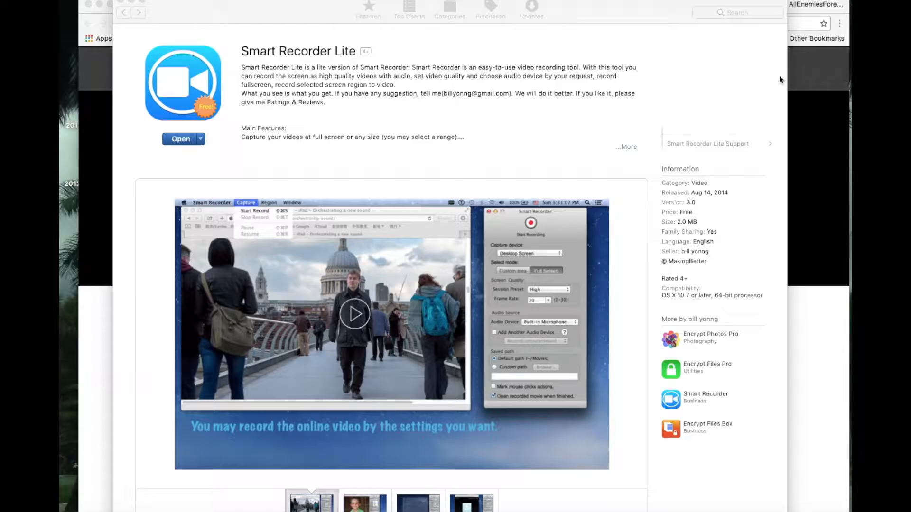
mouse_move(696, 69)
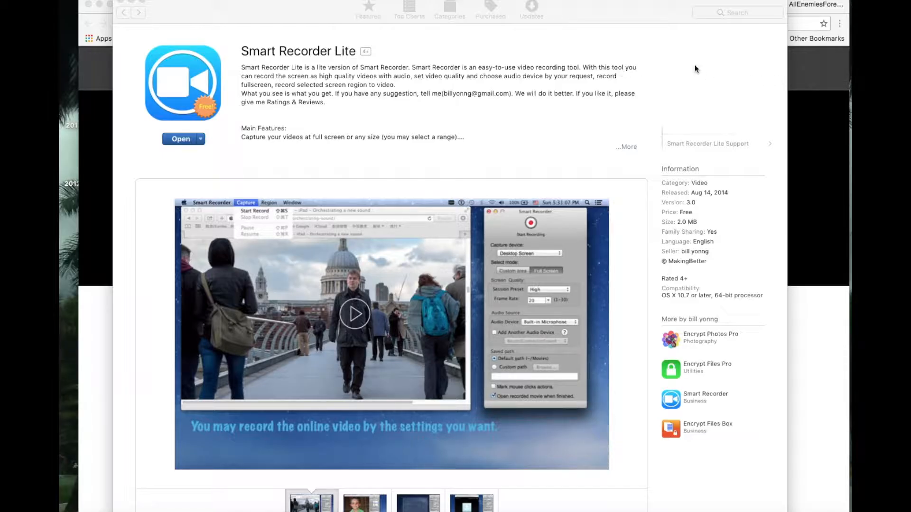
mouse_move(708, 70)
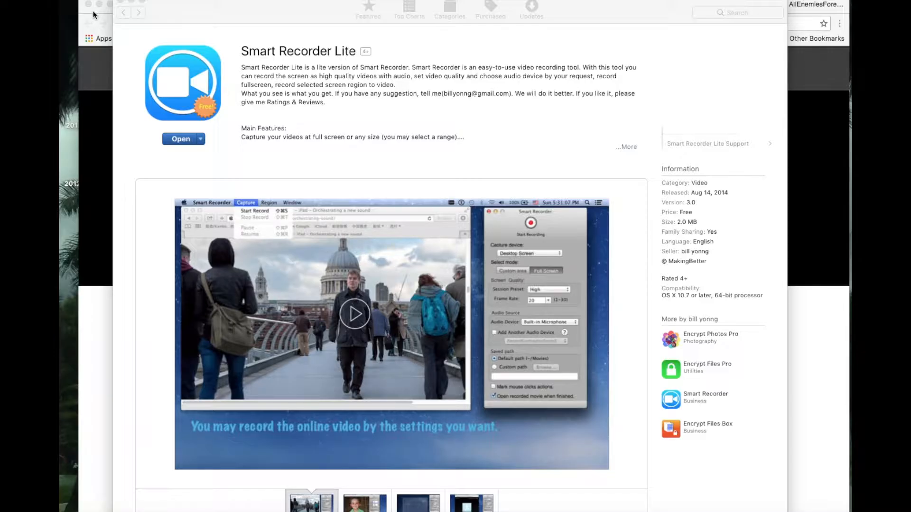
mouse_move(167, 15)
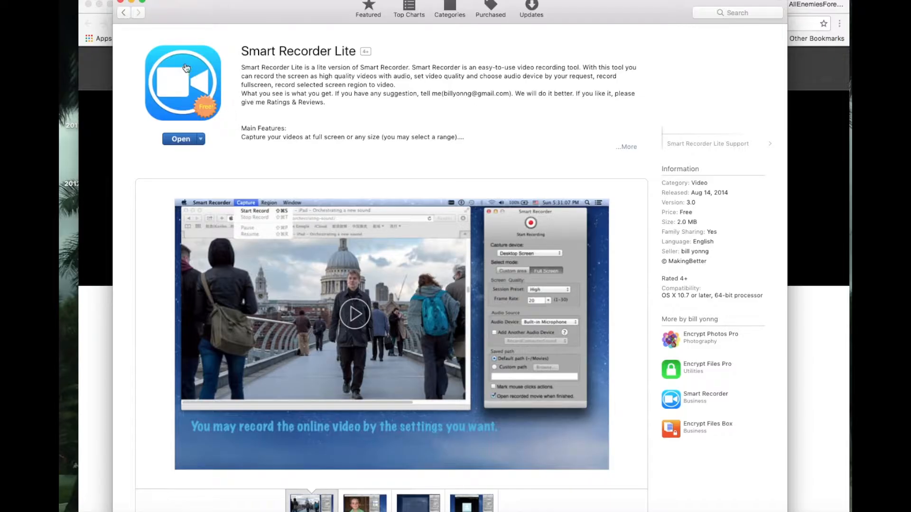
mouse_move(253, 63)
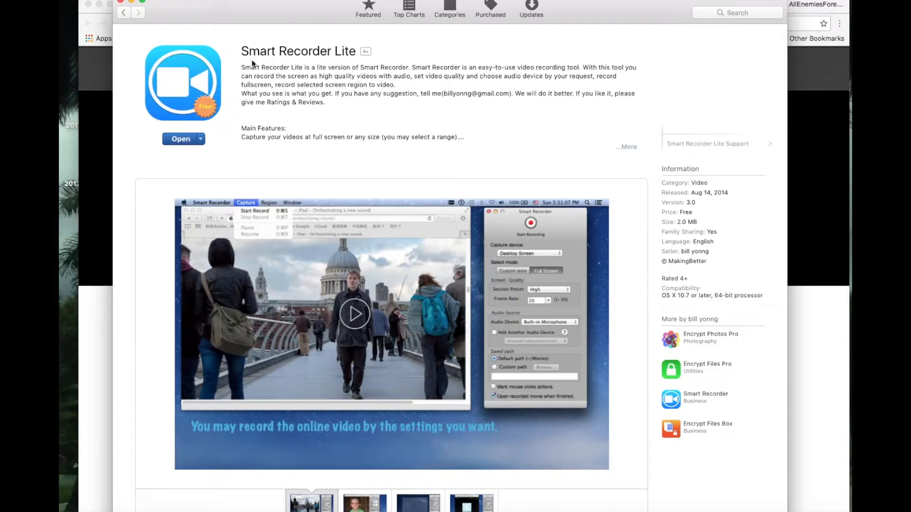
mouse_move(313, 57)
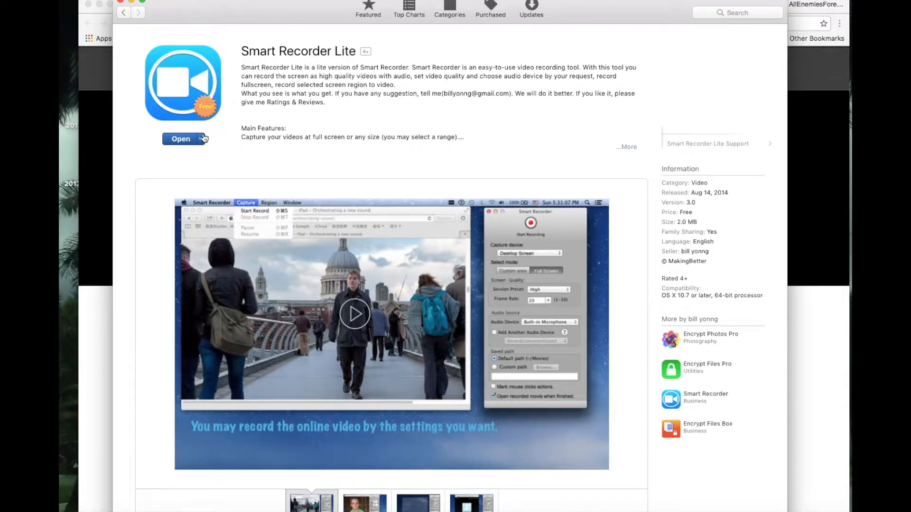
mouse_move(203, 137)
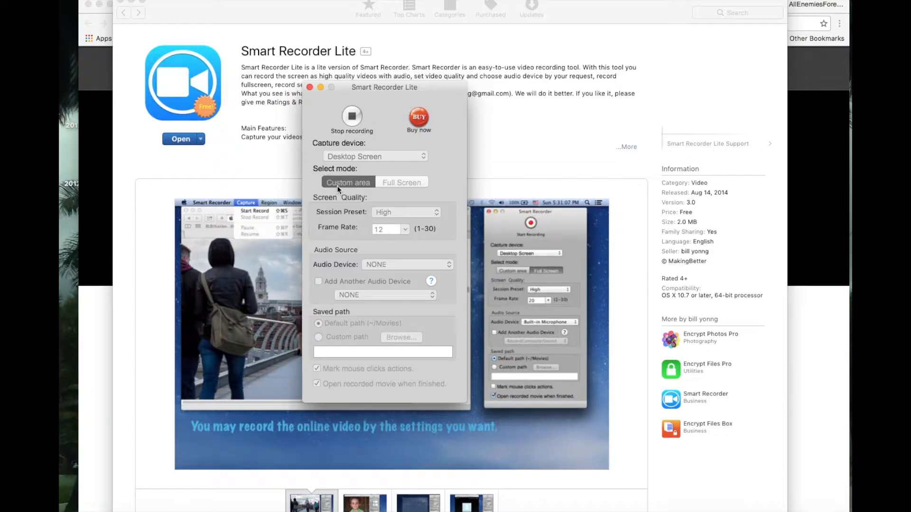
mouse_move(358, 189)
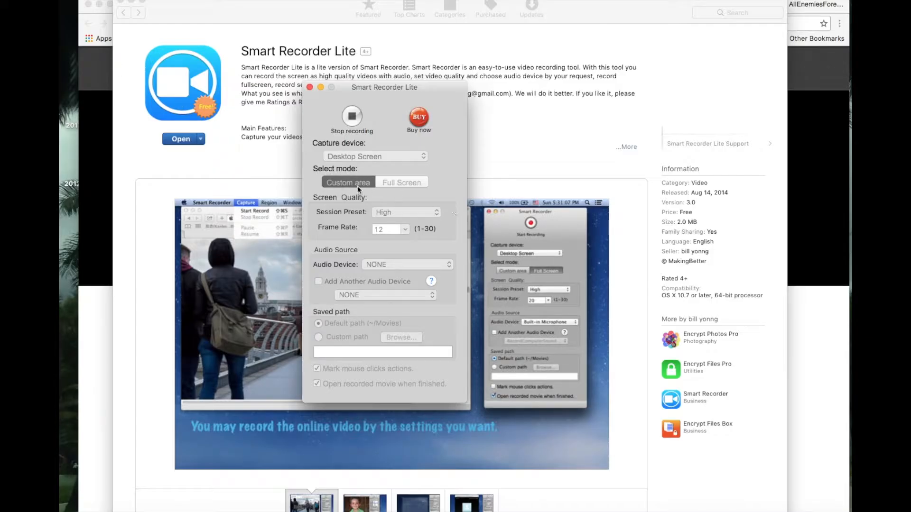
mouse_move(401, 146)
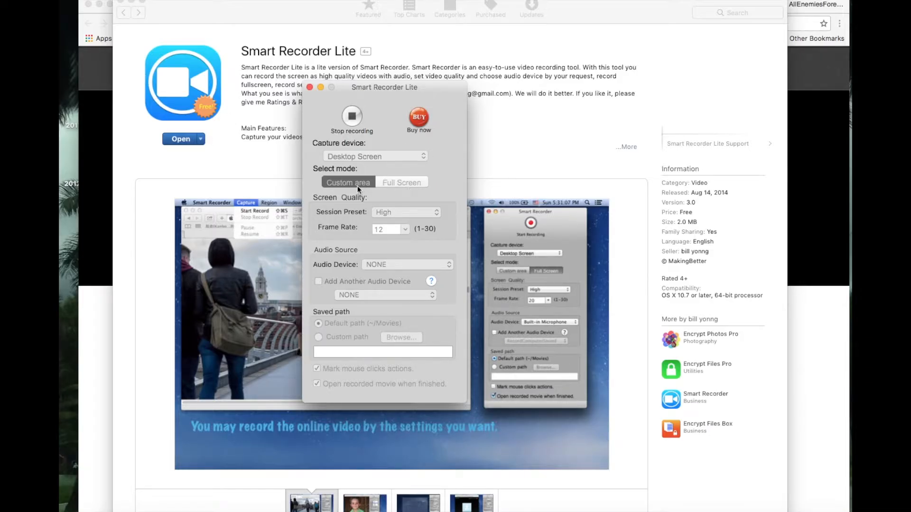
mouse_move(365, 219)
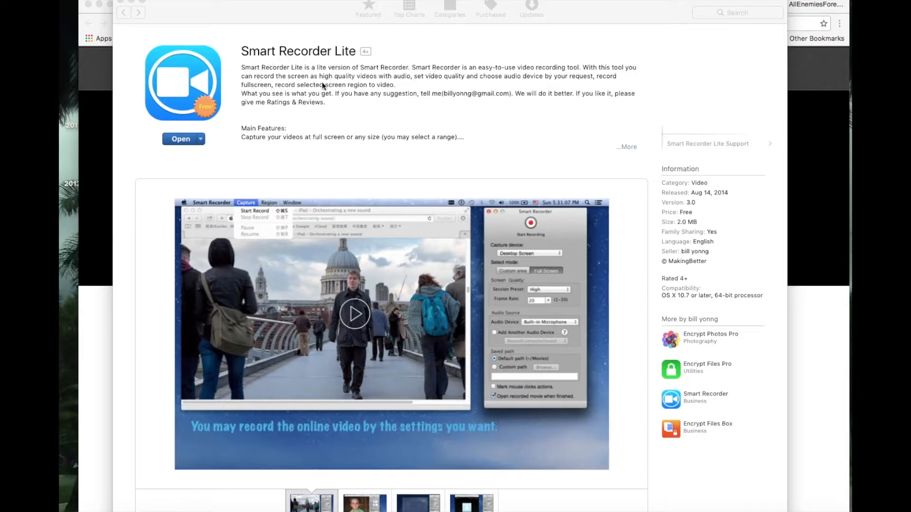
mouse_move(224, 153)
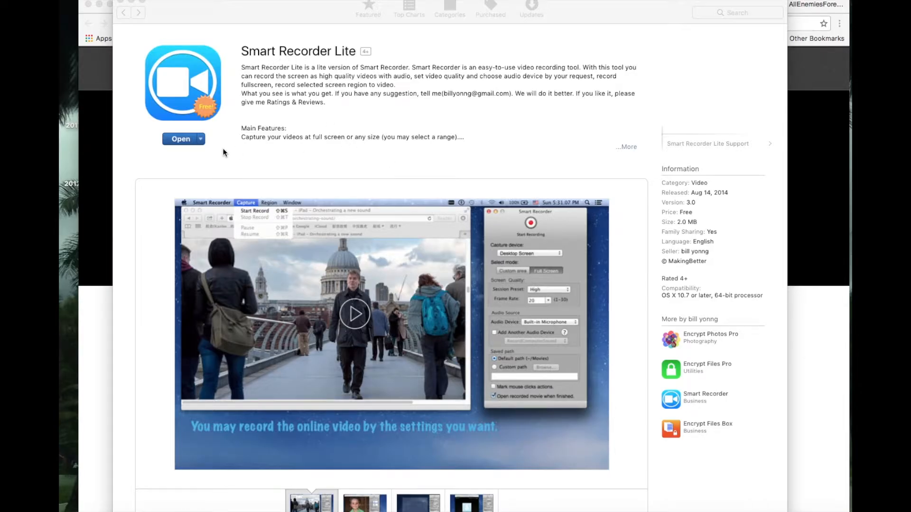
mouse_move(241, 152)
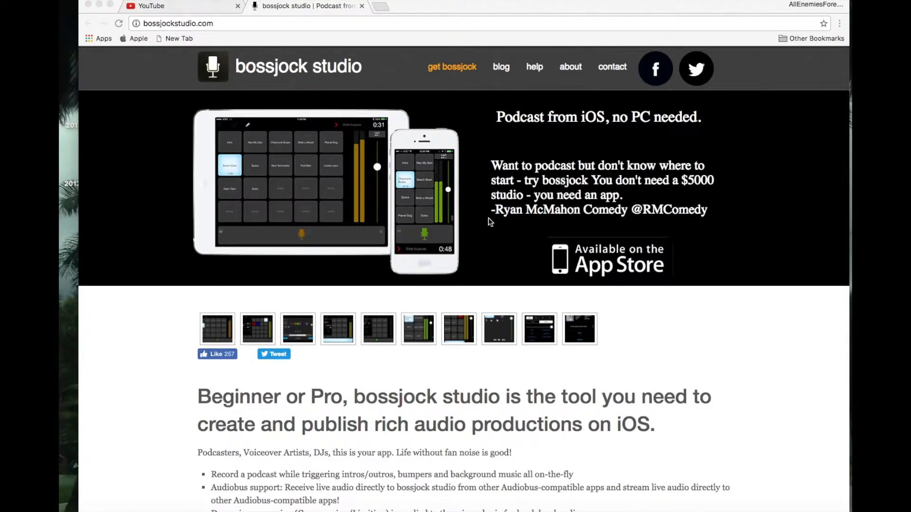
mouse_move(442, 225)
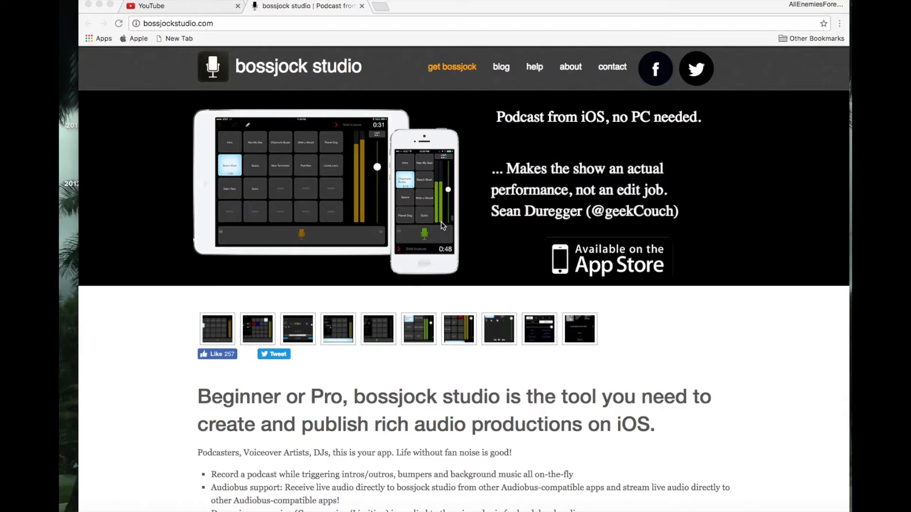
mouse_move(464, 225)
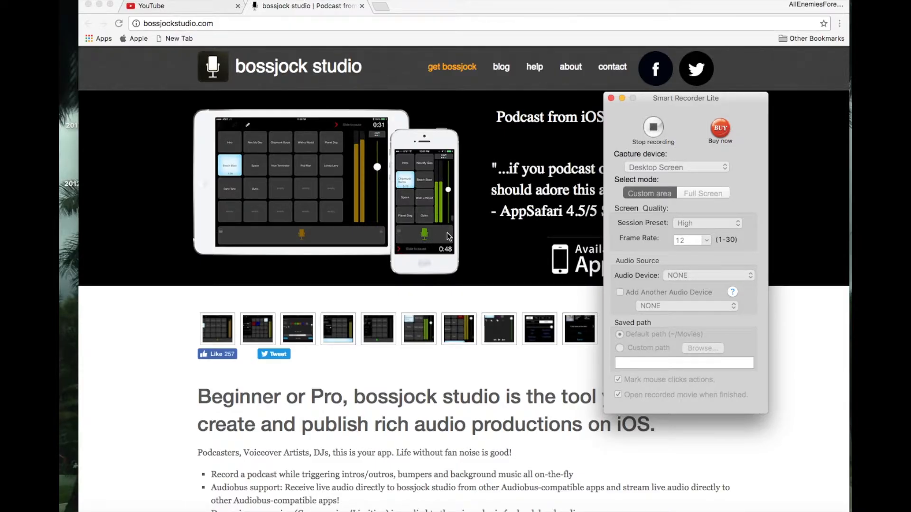
mouse_move(689, 127)
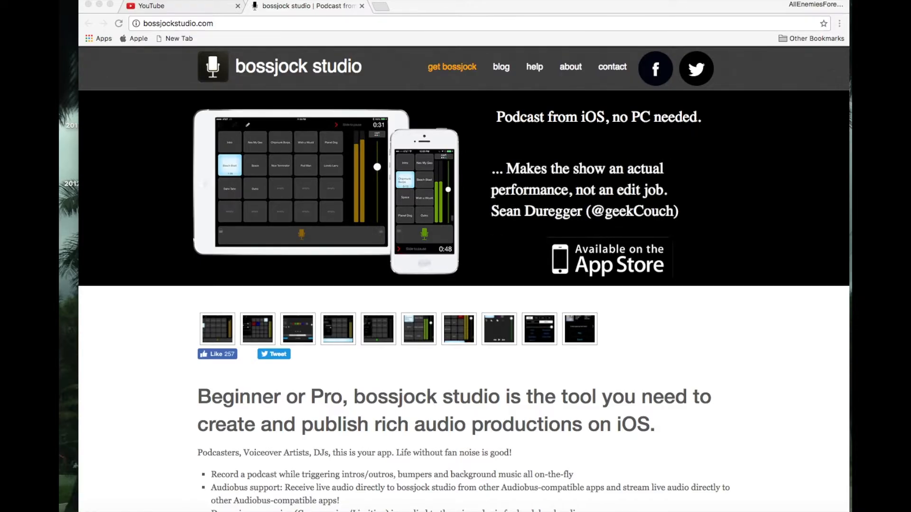
mouse_move(208, 120)
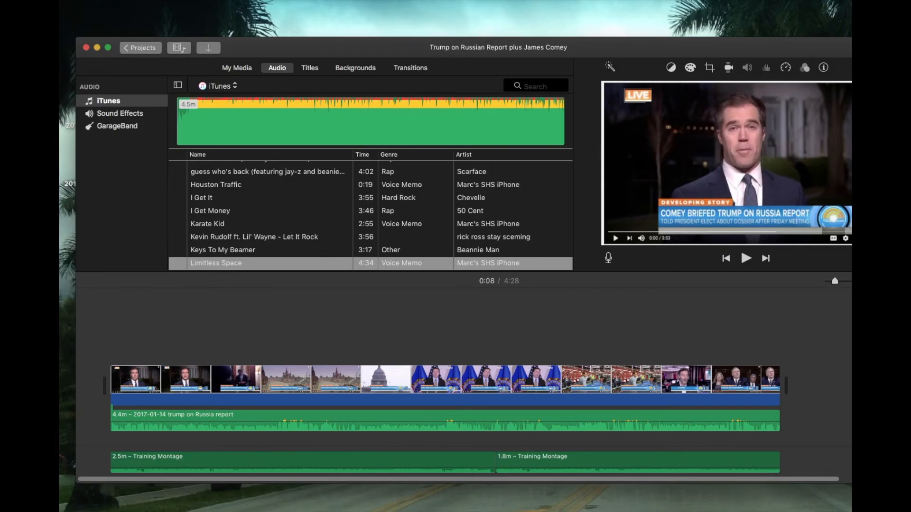
click(127, 384)
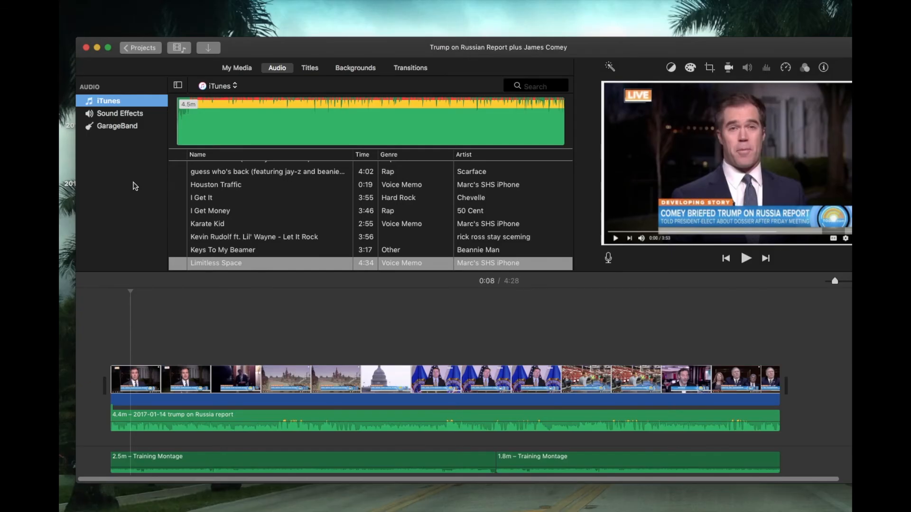
mouse_move(95, 56)
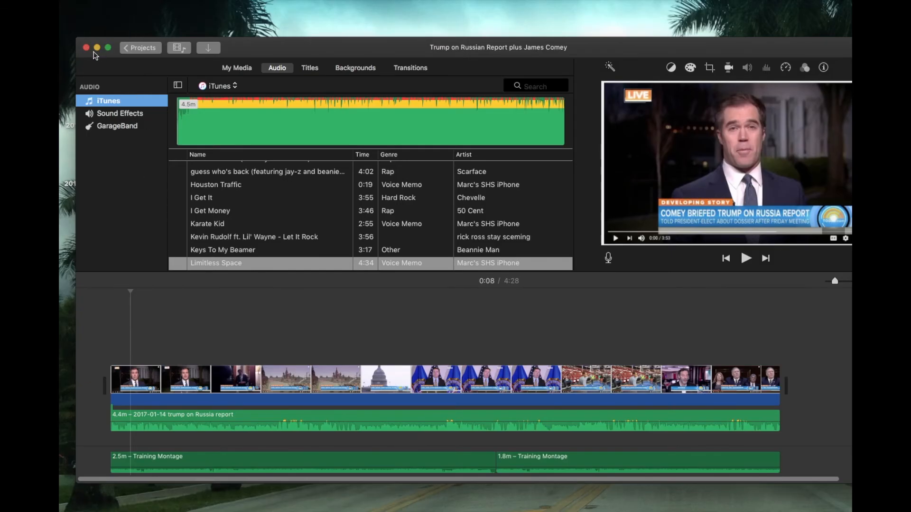